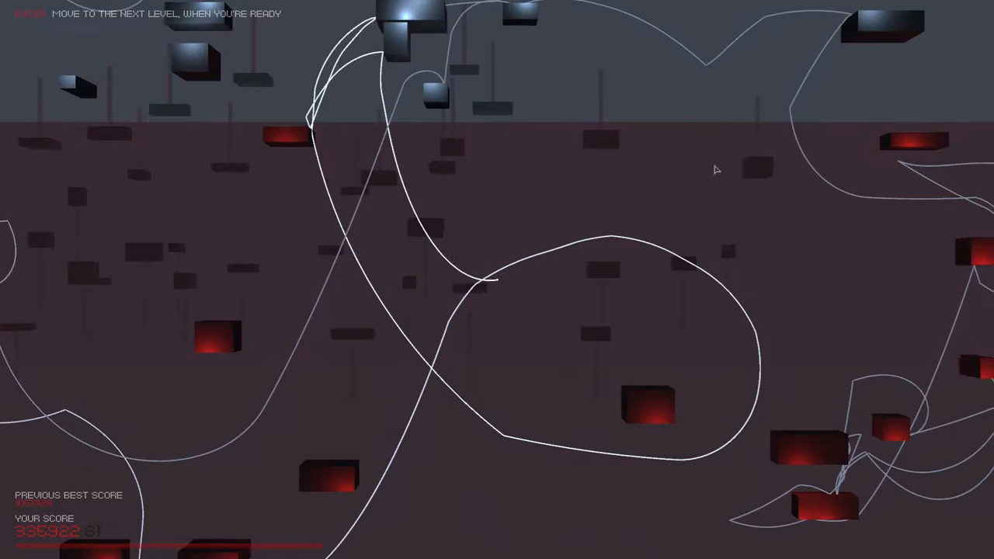
{"action": "key", "text": "enter"}
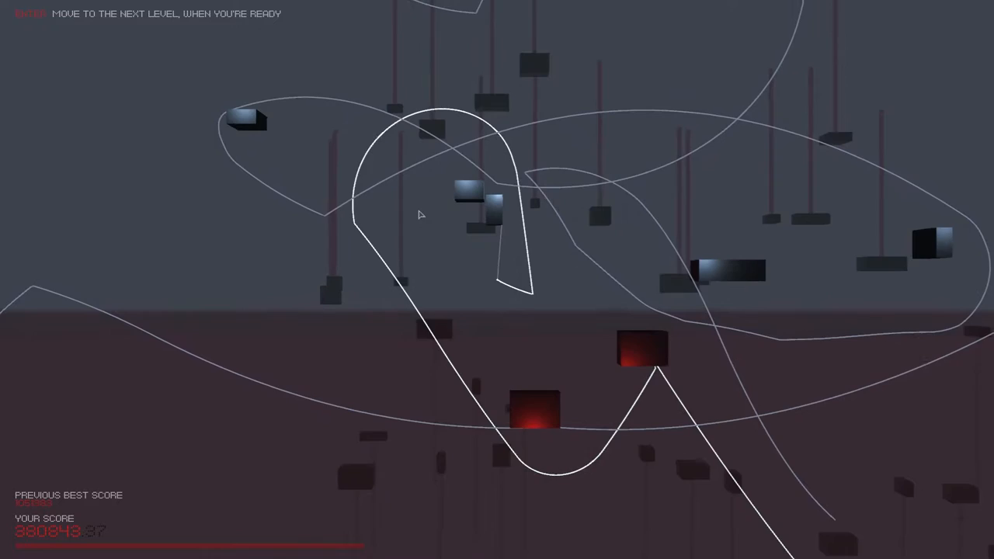
{"action": "key", "text": "enter"}
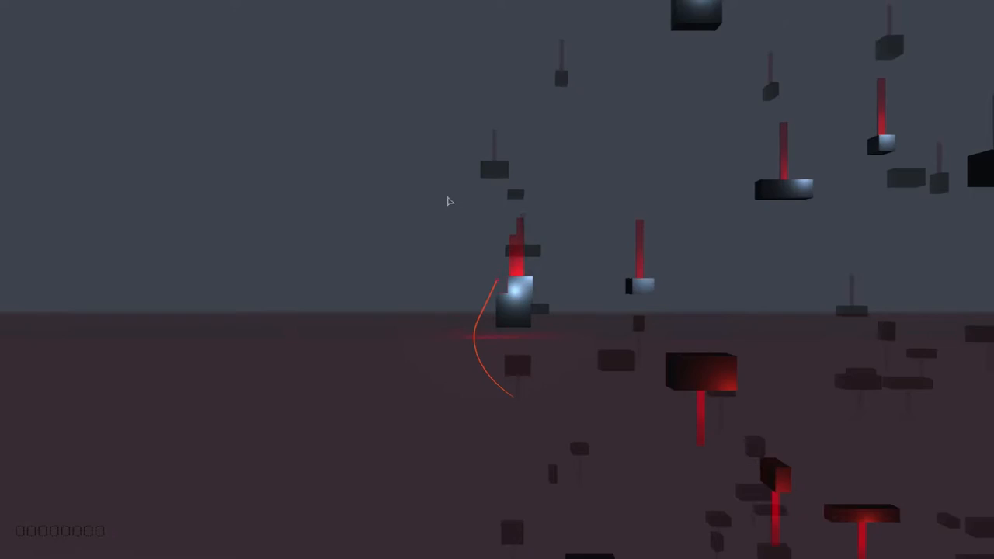